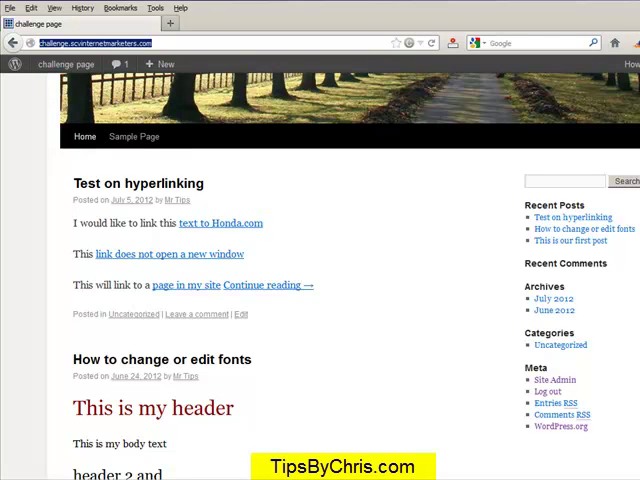
# - Go from the public site to the Dashboard and show the All Users list
pyautogui.click(162, 64)
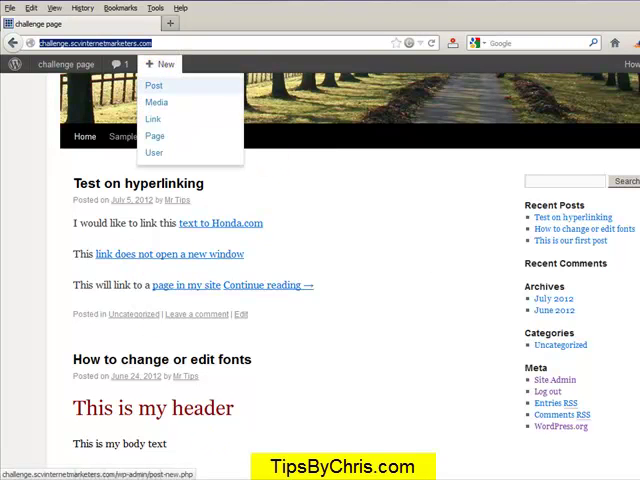
pyautogui.click(66, 64)
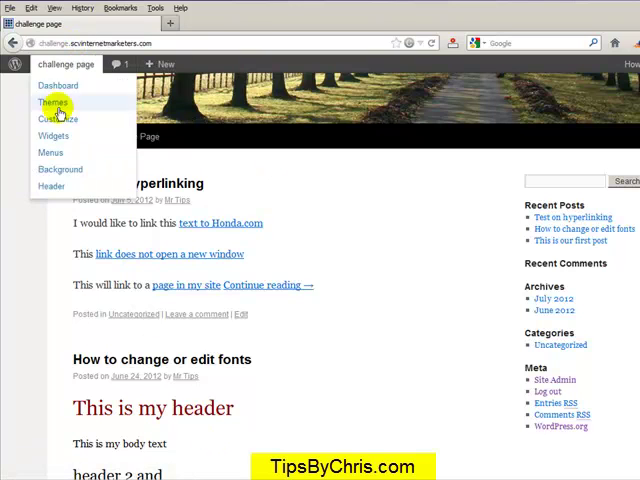
pyautogui.click(57, 85)
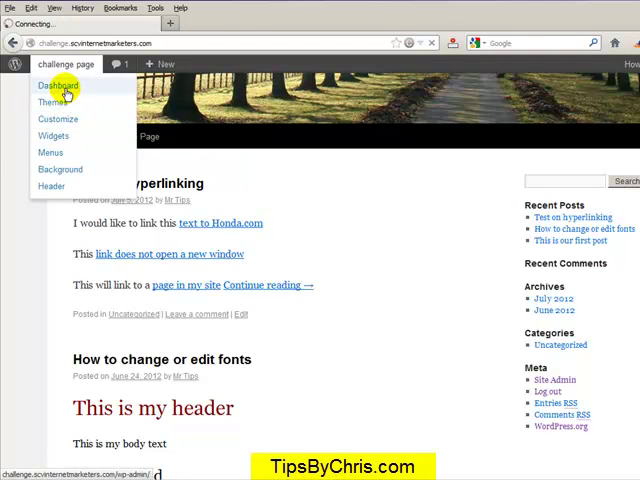
pyautogui.click(56, 85)
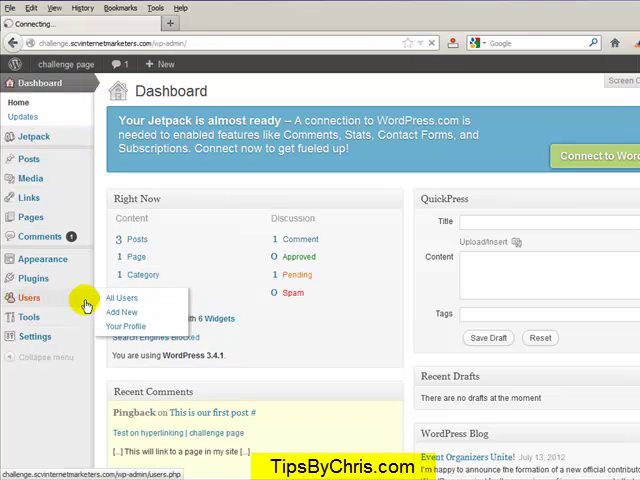
pyautogui.click(121, 297)
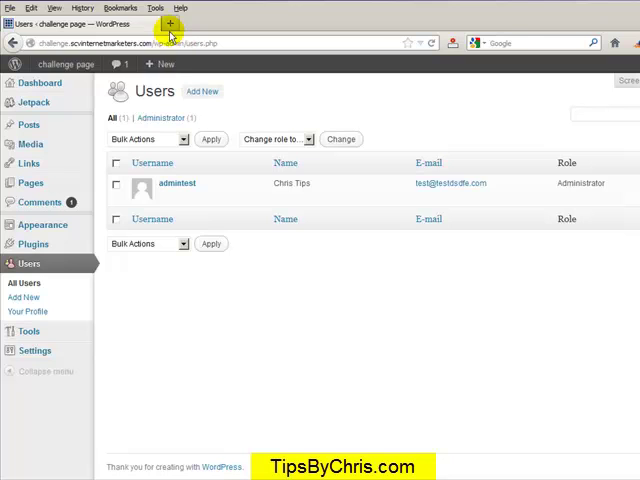
# - Open the public site homepage in a second browser tab to check post bylines
pyautogui.rightClick(61, 85)
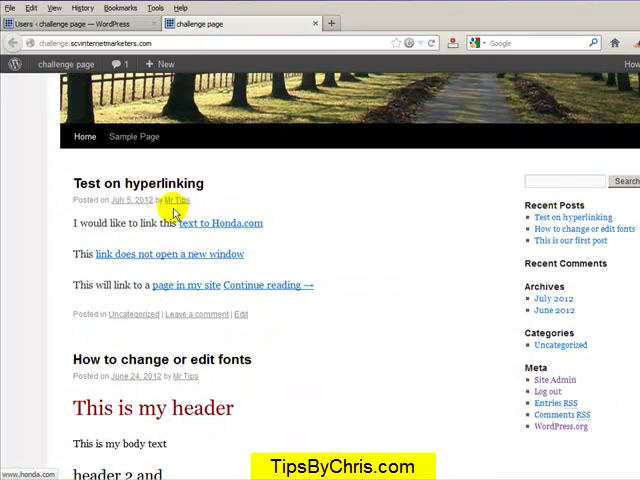
pyautogui.moveTo(180, 200)
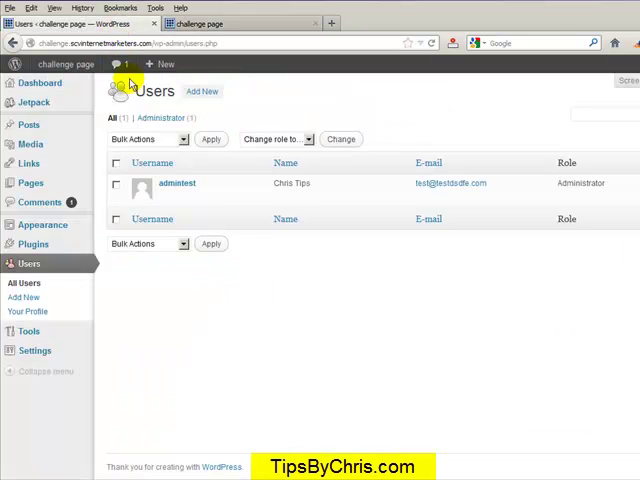
# - Edit the admintest profile, setting its public display name to Chris, and update it
pyautogui.click(164, 193)
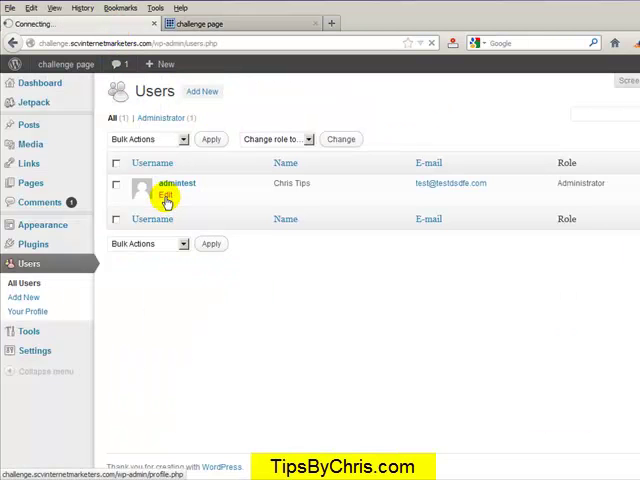
pyautogui.click(164, 193)
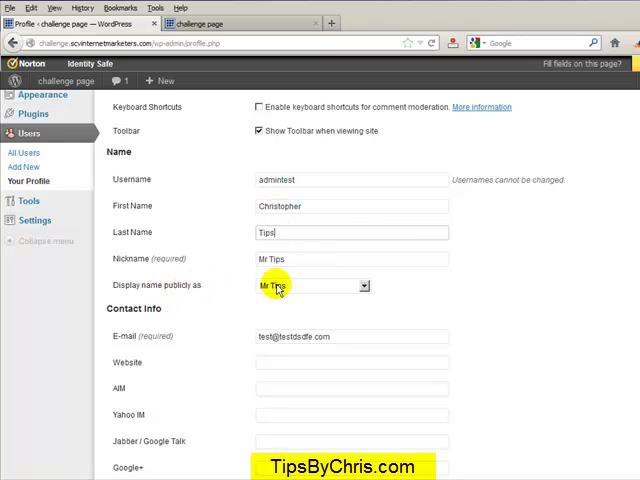
pyautogui.click(363, 286)
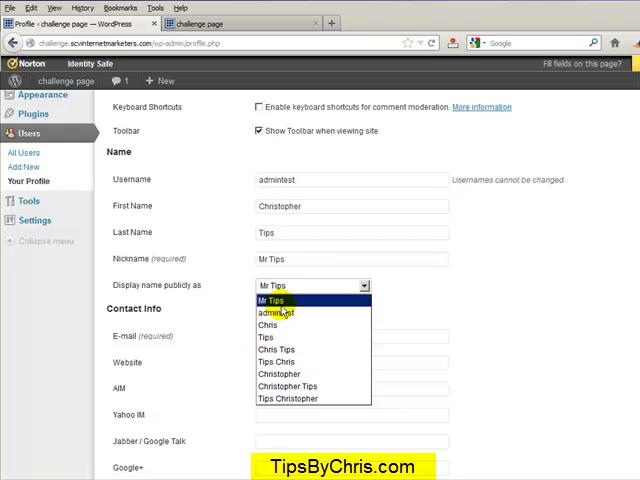
pyautogui.click(265, 324)
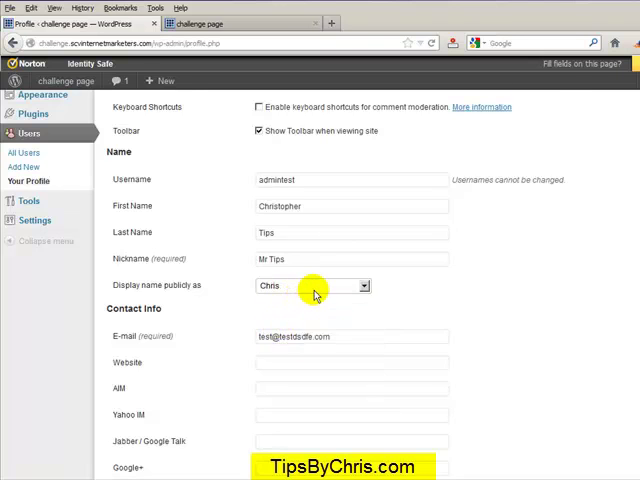
pyautogui.scroll(-3)
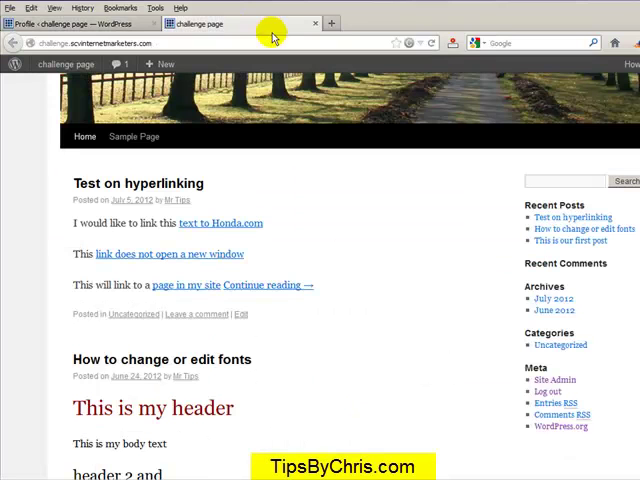
pyautogui.moveTo(174, 200)
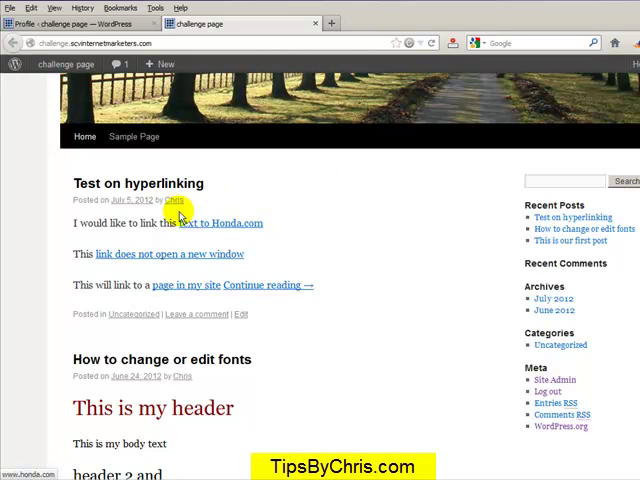
pyautogui.scroll(-3)
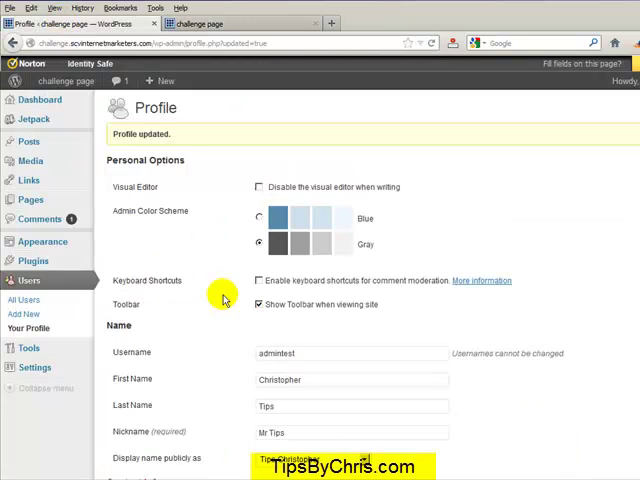
# - Go to Users > Add New from the profile page
pyautogui.scroll(-3)
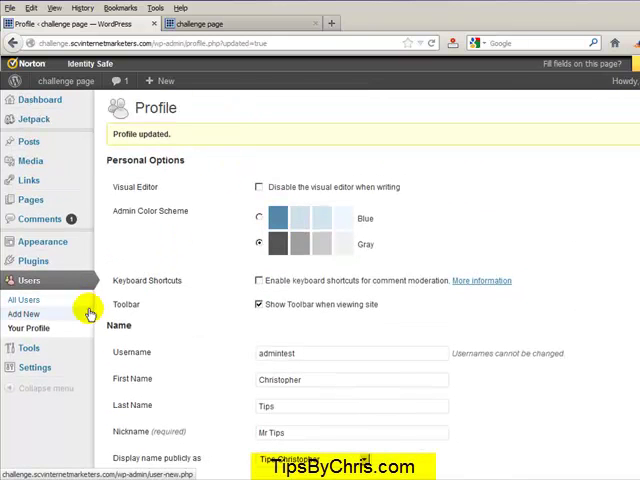
pyautogui.click(22, 313)
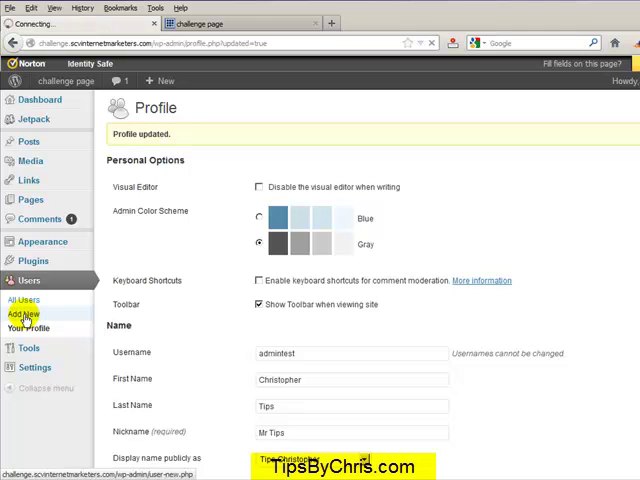
# - Fill the Add New User form with username newadmin, email, first and last name, and password
pyautogui.click(24, 314)
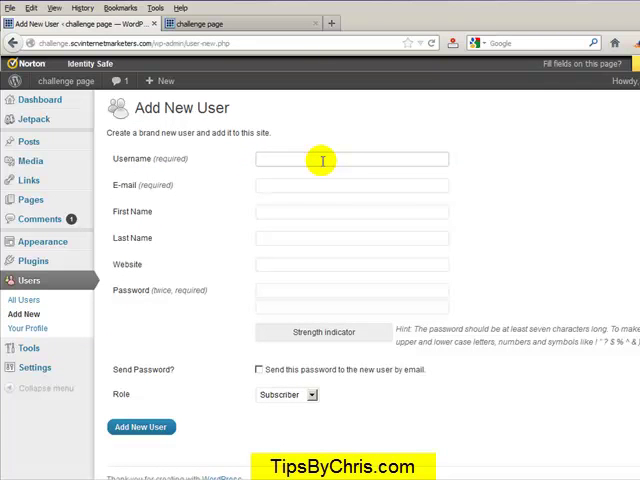
pyautogui.write('newadmin')
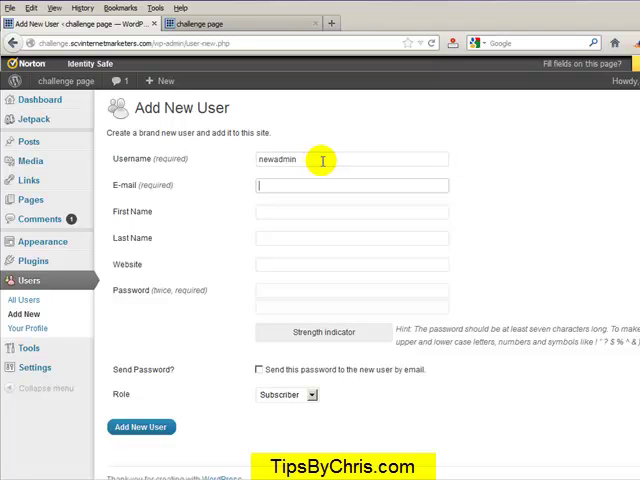
pyautogui.write('asdkj@asdnf.com')
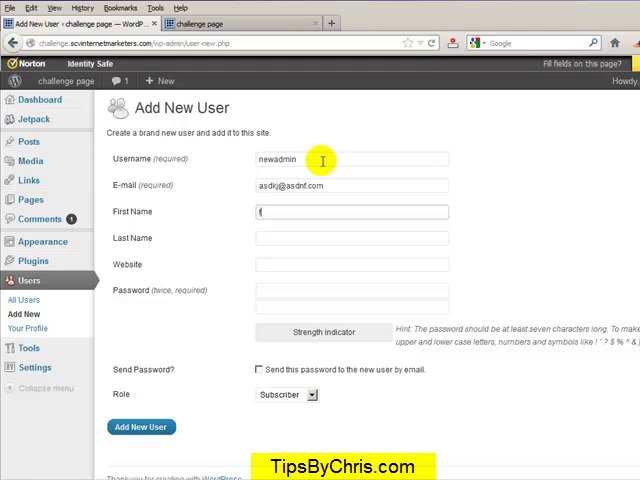
pyautogui.write('fname')
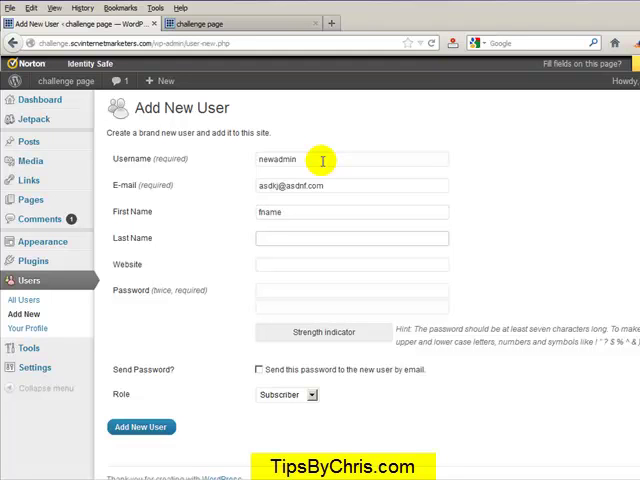
pyautogui.write('lname')
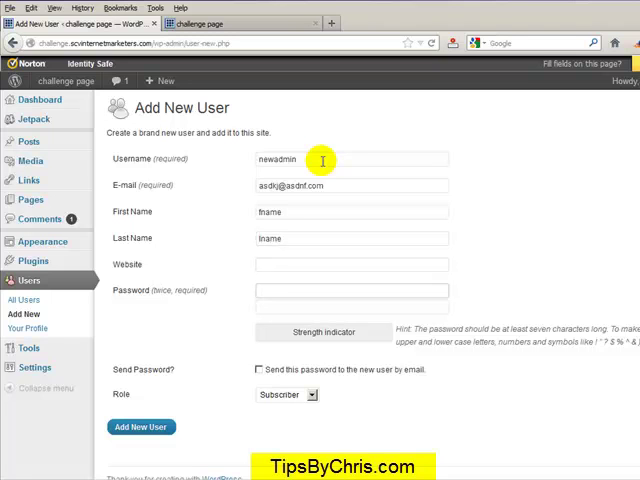
pyautogui.write('•••••')
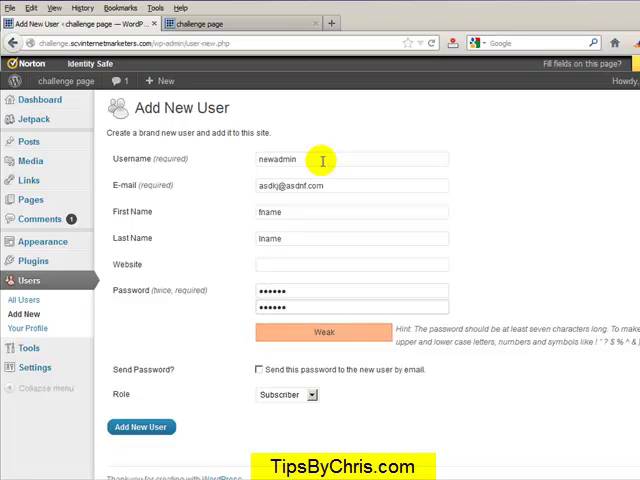
# - Assign the Administrator role and create the newadmin account
pyautogui.click(285, 394)
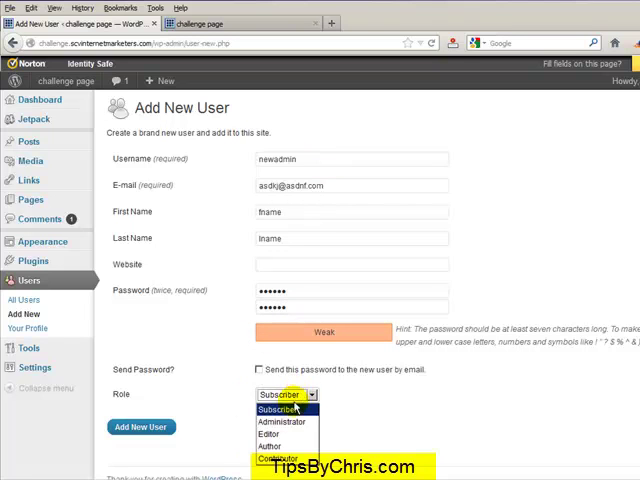
pyautogui.click(282, 421)
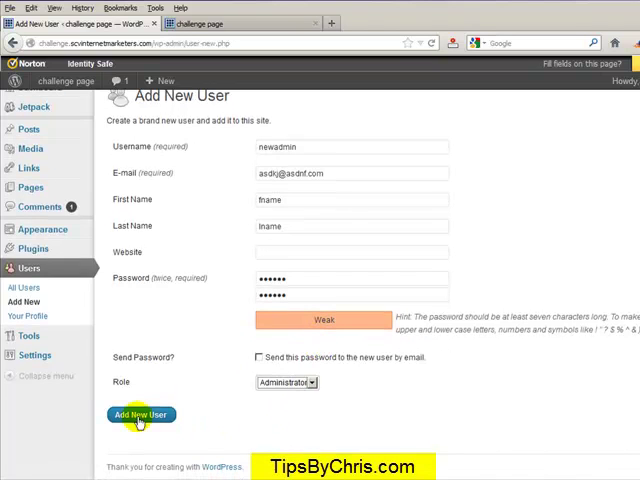
pyautogui.click(140, 415)
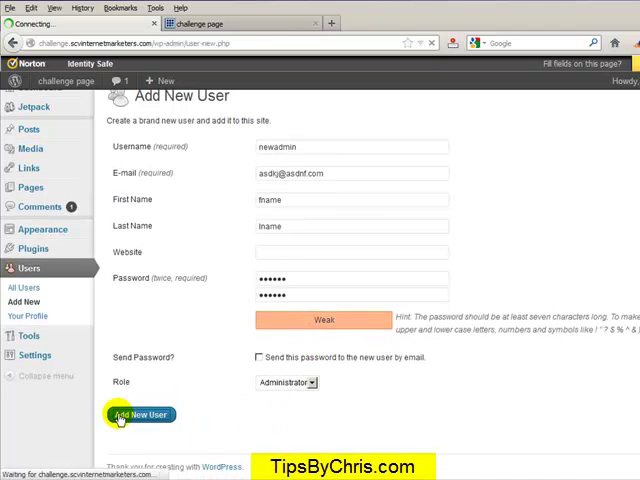
pyautogui.click(140, 414)
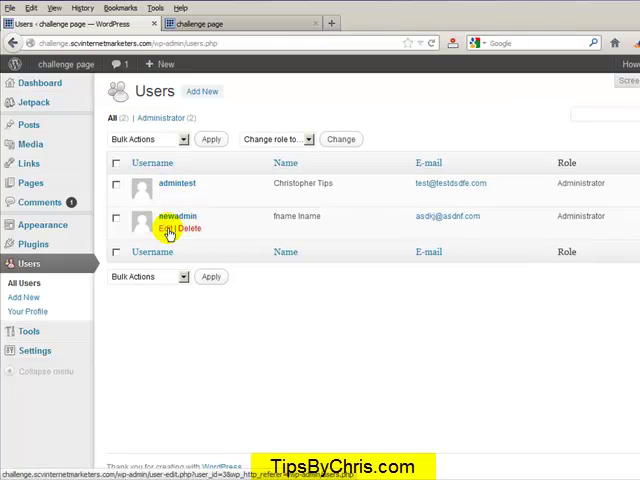
# - Log out of the admintest account from the Howdy menu
pyautogui.click(628, 64)
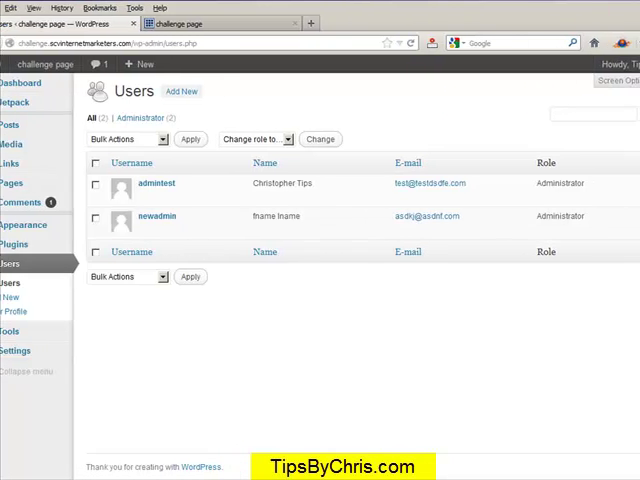
pyautogui.click(610, 64)
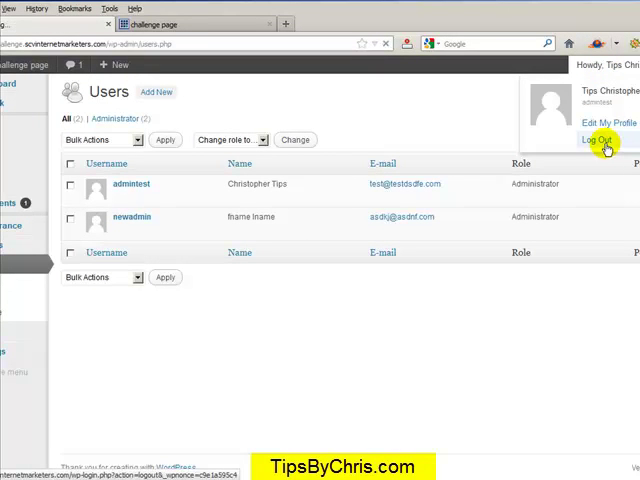
pyautogui.click(596, 140)
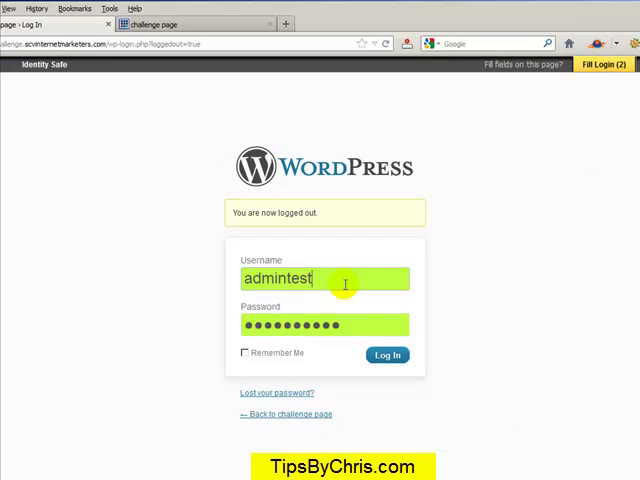
# - Sign in as newadmin with its password to reach the Dashboard
pyautogui.write('newa')
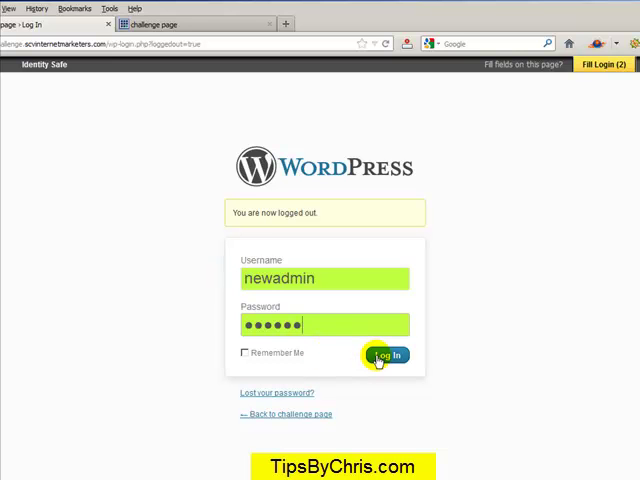
pyautogui.click(387, 355)
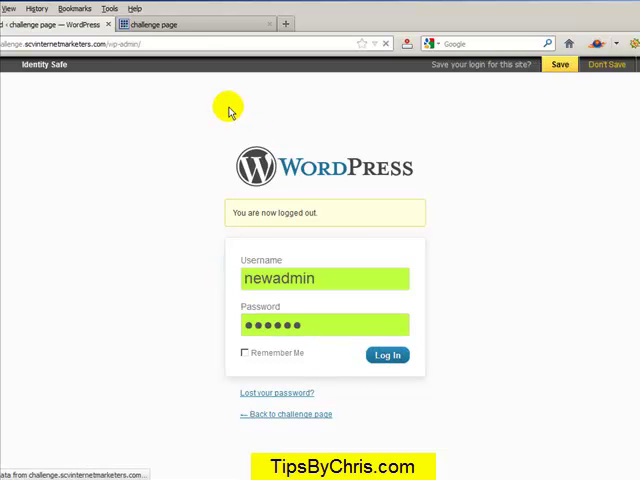
pyautogui.click(388, 355)
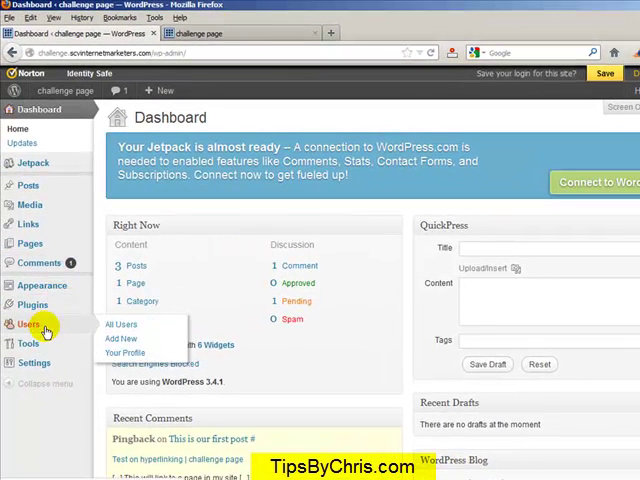
# - From All Users, start deleting the admintest account
pyautogui.click(121, 323)
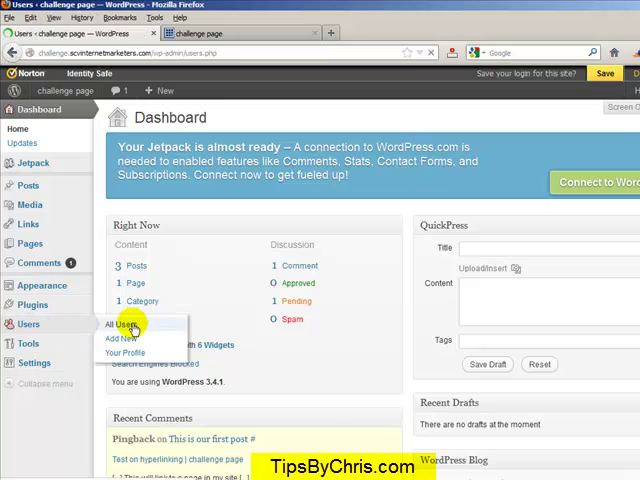
pyautogui.click(120, 324)
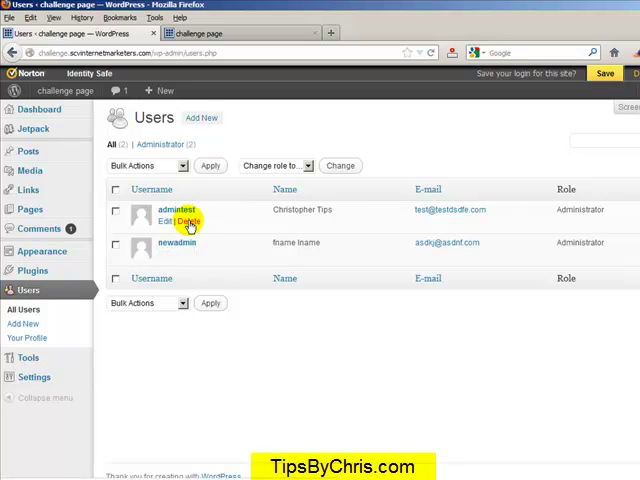
pyautogui.click(191, 225)
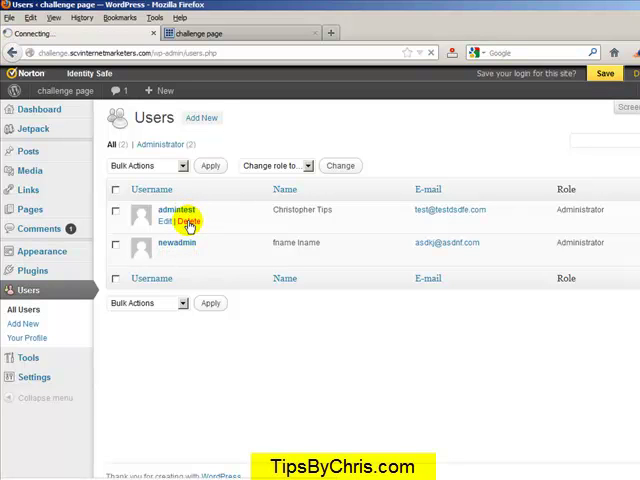
pyautogui.click(196, 223)
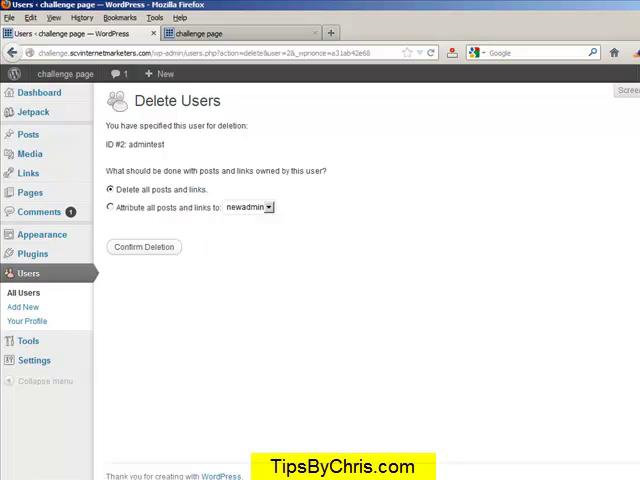
# - Attribute all of admintest's posts and links to newadmin and confirm the deletion
pyautogui.click(111, 208)
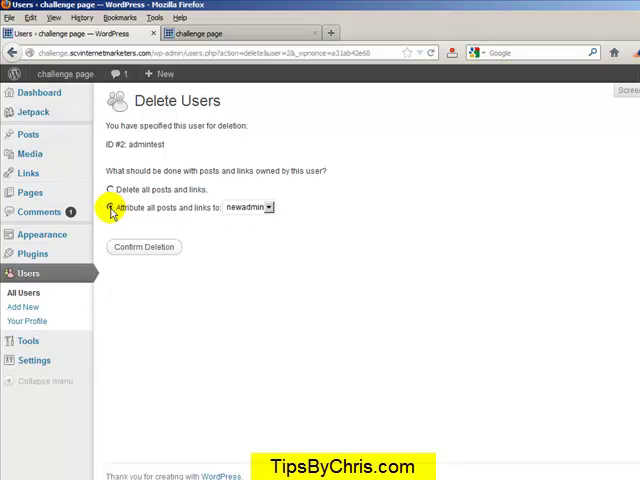
pyautogui.click(248, 207)
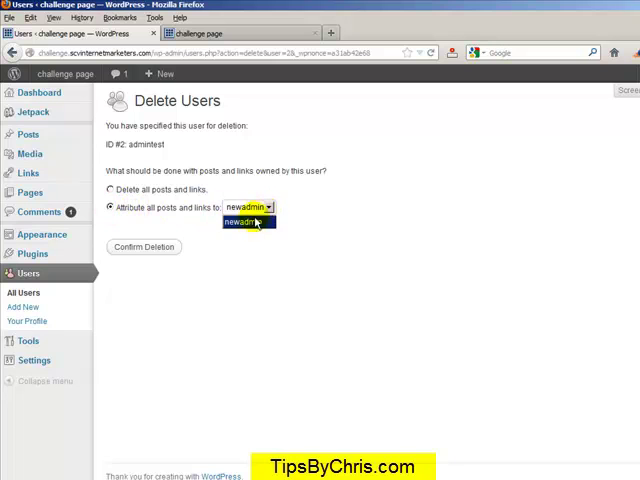
pyautogui.click(247, 220)
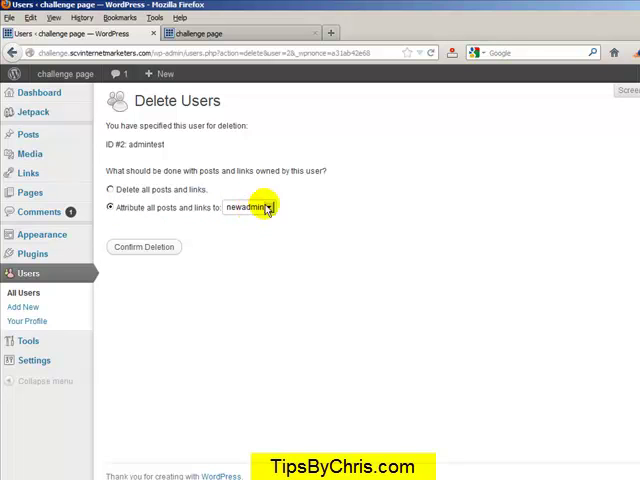
pyautogui.click(143, 247)
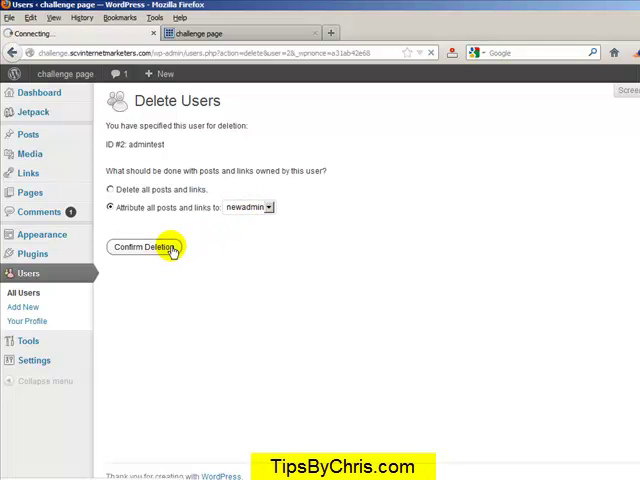
pyautogui.click(145, 247)
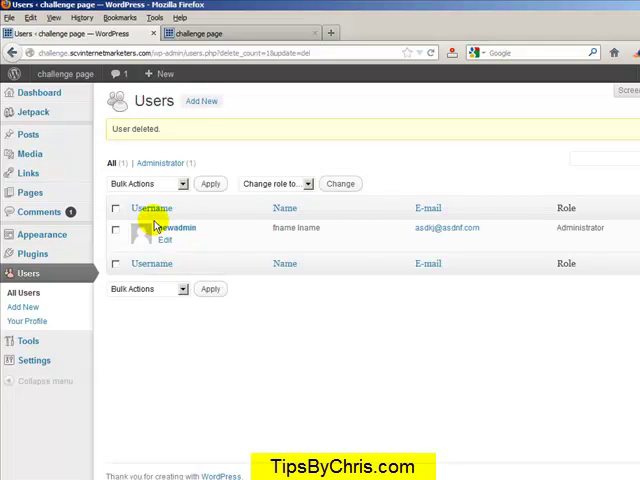
pyautogui.moveTo(184, 242)
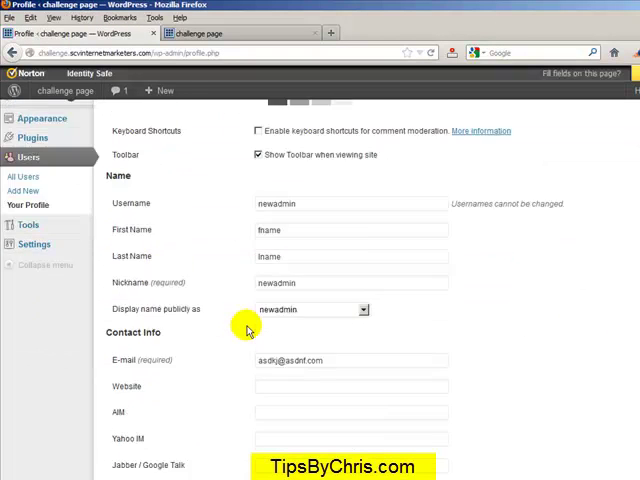
# - Set newadmin's nickname and public display name to 'new boss' and update the profile
pyautogui.click(310, 222)
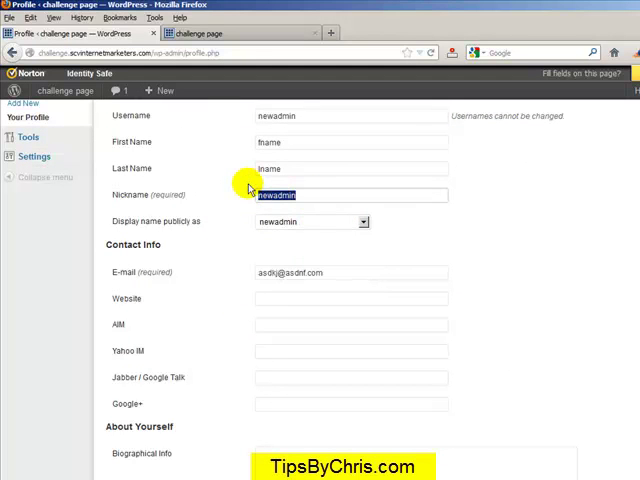
pyautogui.write('new boxi')
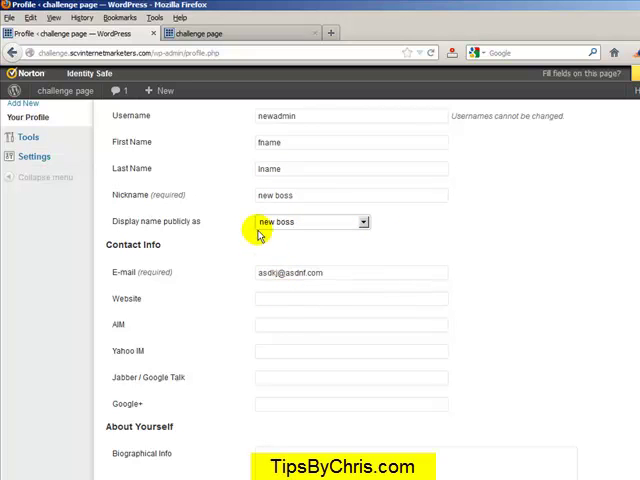
pyautogui.scroll(-3)
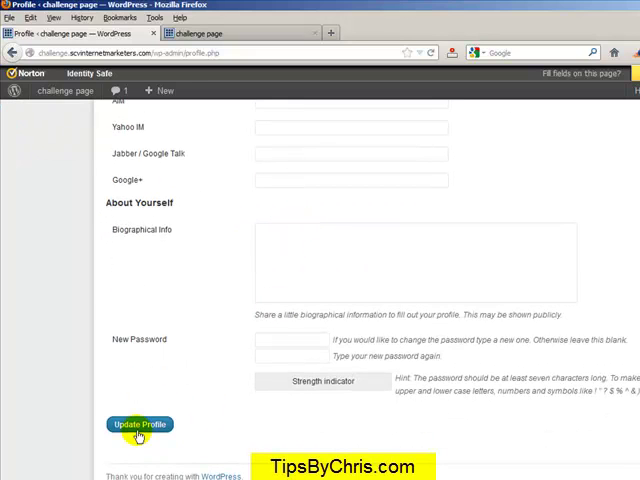
pyautogui.click(139, 424)
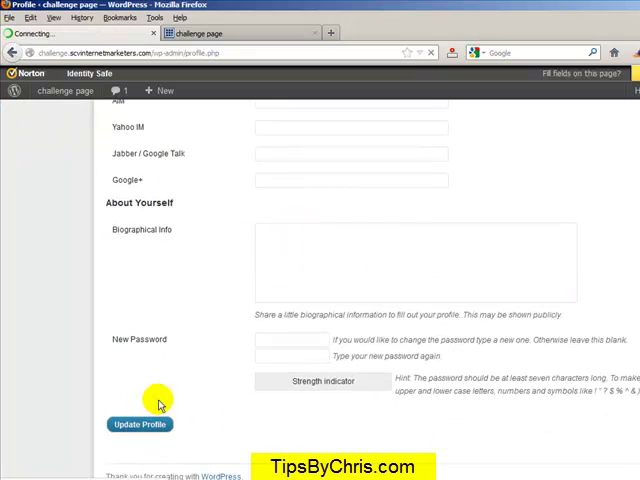
pyautogui.click(139, 424)
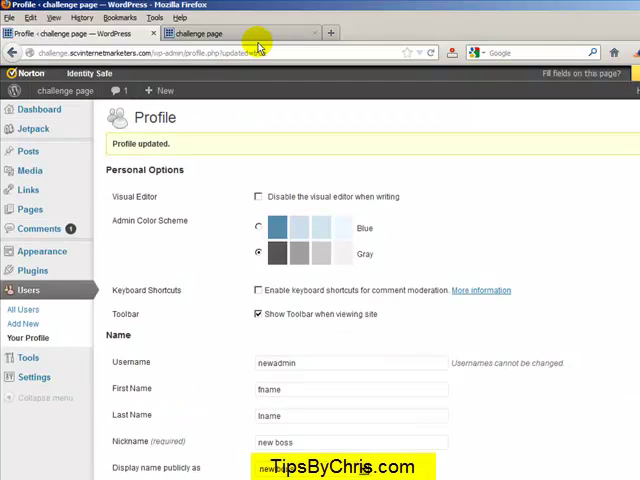